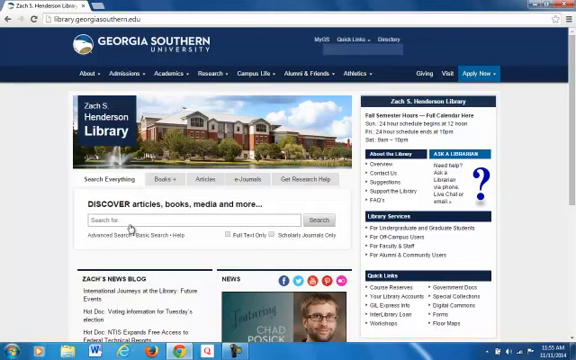
{"action": "mouse_move", "coordinate": [128, 226]}
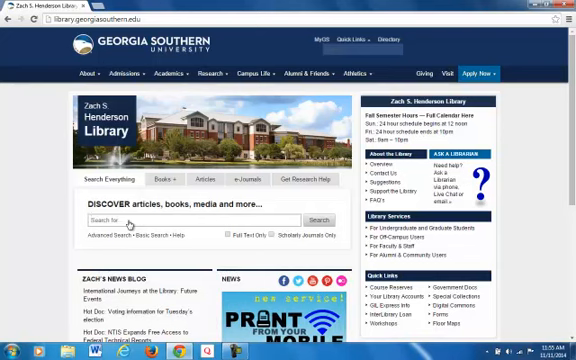
Step: Search the library's collections for 401k, listing about 4,790 matching articles
{"action": "type", "text": "41"}
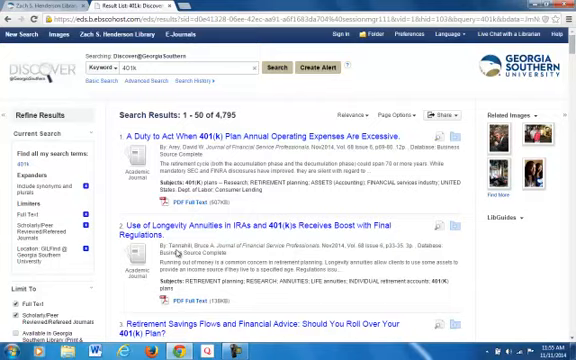
{"action": "scroll", "scroll_direction": "down", "scroll_amount": 3}
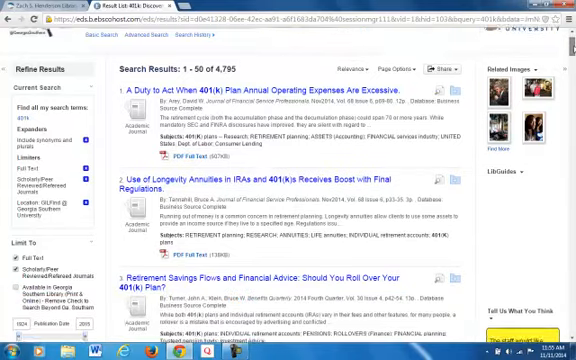
{"action": "scroll", "scroll_direction": "down", "scroll_amount": 3}
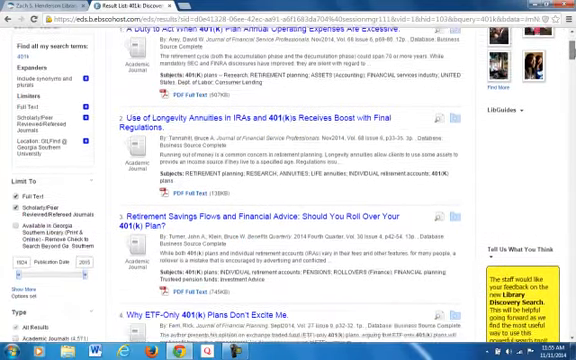
{"action": "scroll", "scroll_direction": "down", "scroll_amount": 3}
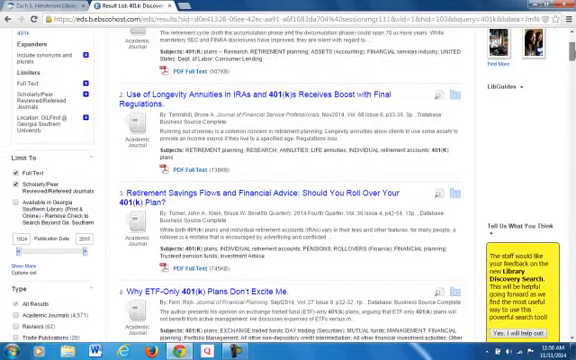
{"action": "scroll", "scroll_direction": "down", "scroll_amount": 3}
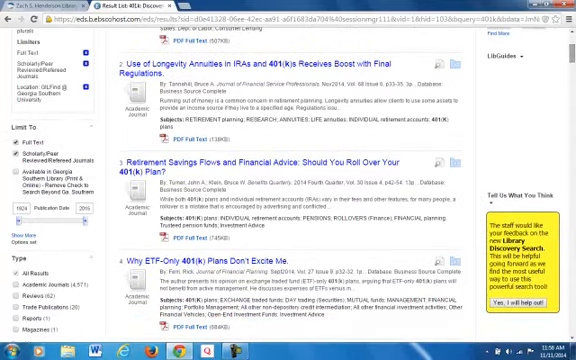
{"action": "scroll", "scroll_direction": "down", "scroll_amount": 3}
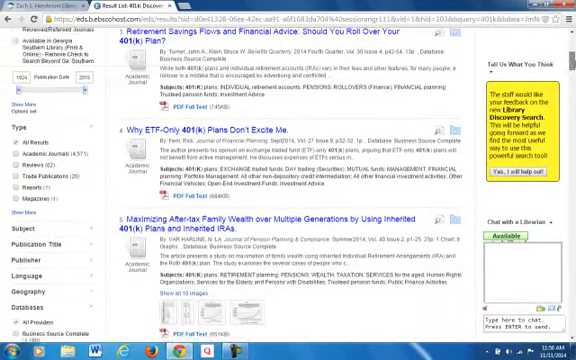
{"action": "scroll", "scroll_direction": "down", "scroll_amount": 3}
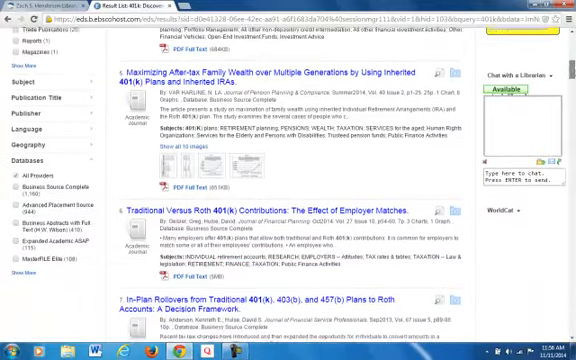
{"action": "scroll", "scroll_direction": "down", "scroll_amount": 3}
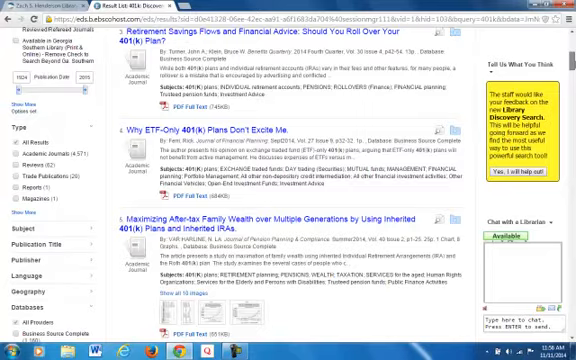
{"action": "scroll", "scroll_direction": "down", "scroll_amount": 3}
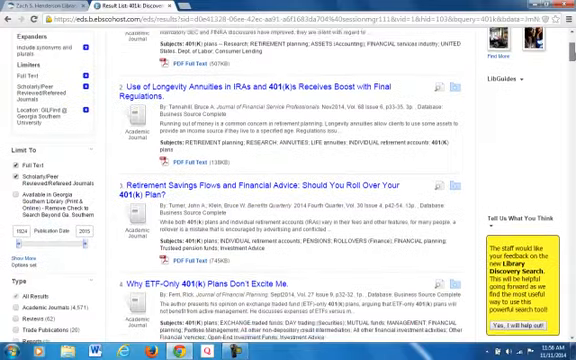
{"action": "scroll", "scroll_direction": "down", "scroll_amount": 3}
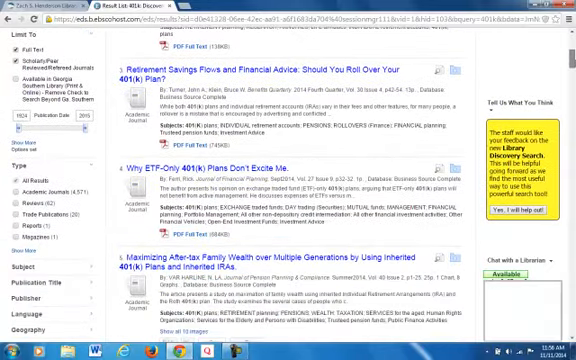
{"action": "scroll", "scroll_direction": "down", "scroll_amount": 3}
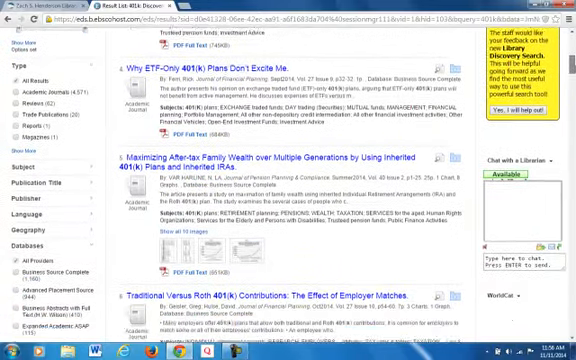
{"action": "scroll", "scroll_direction": "down", "scroll_amount": 3}
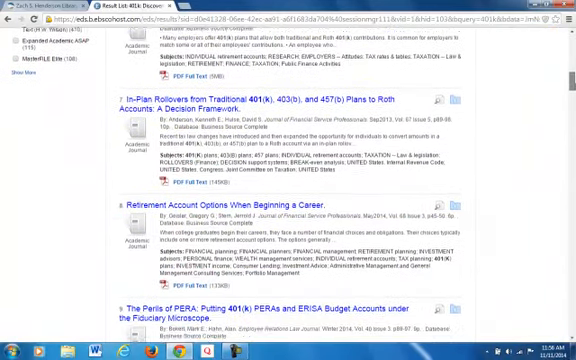
{"action": "scroll", "scroll_direction": "down", "scroll_amount": 3}
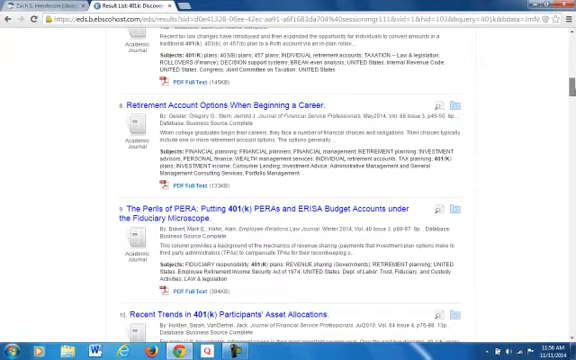
{"action": "scroll", "scroll_direction": "down", "scroll_amount": 3}
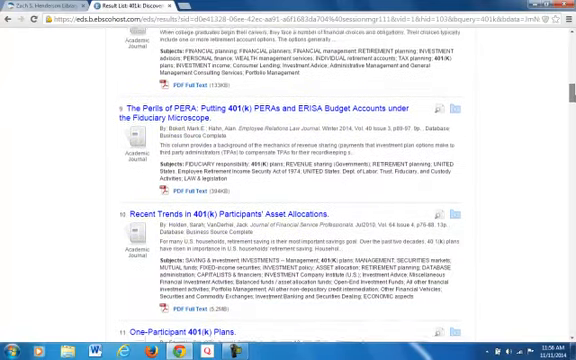
{"action": "scroll", "scroll_direction": "down", "scroll_amount": 3}
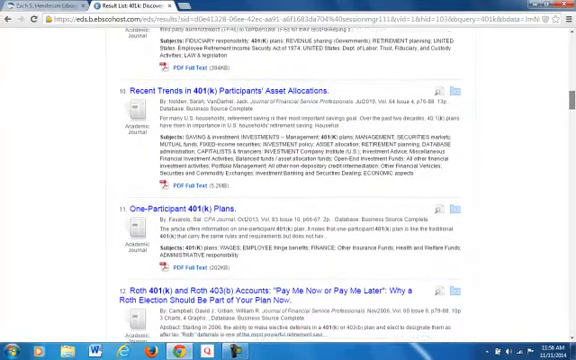
{"action": "scroll", "scroll_direction": "down", "scroll_amount": 3}
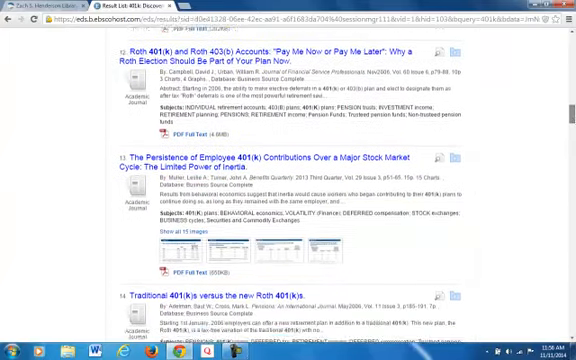
{"action": "scroll", "scroll_direction": "down", "scroll_amount": 3}
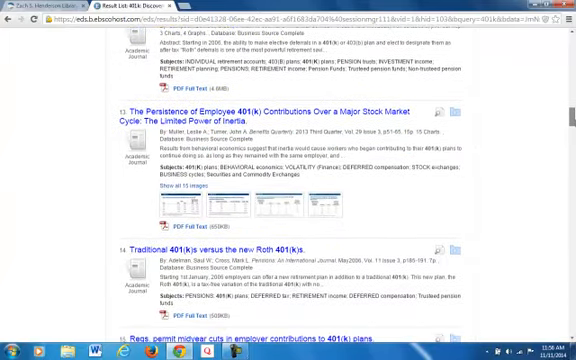
{"action": "scroll", "scroll_direction": "down", "scroll_amount": 3}
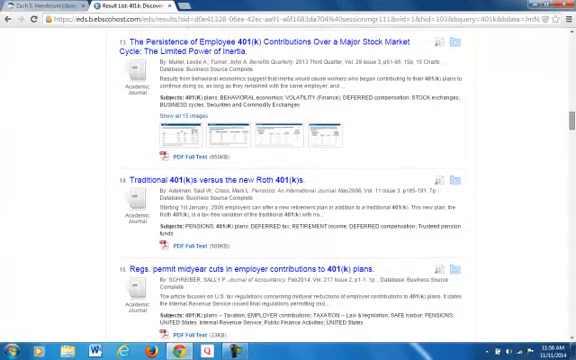
{"action": "scroll", "scroll_direction": "down", "scroll_amount": 3}
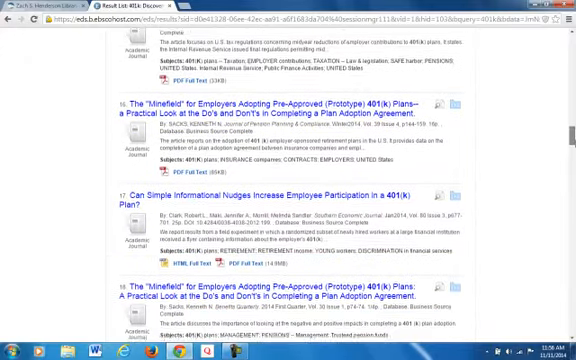
{"action": "scroll", "scroll_direction": "down", "scroll_amount": 3}
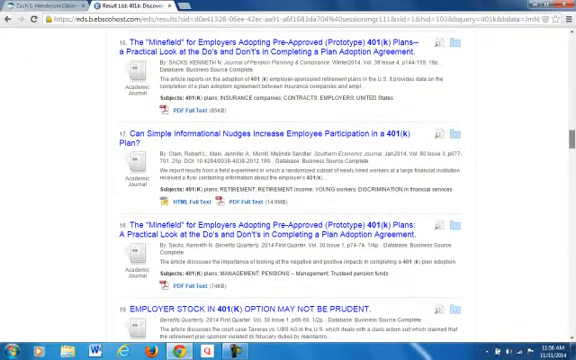
{"action": "scroll", "scroll_direction": "up", "scroll_amount": 3}
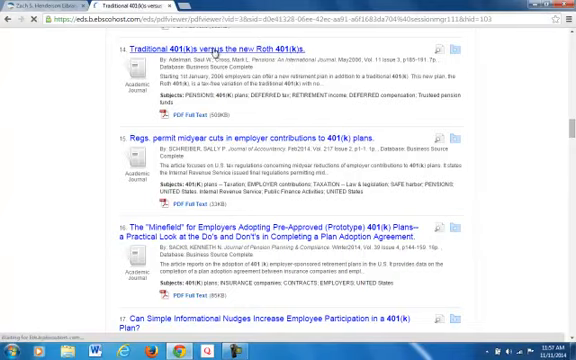
Step: Open the 'Traditional 401(k)s versus the new Roth 401(k)s' PDF and read its abstract and introduction
{"action": "left_click", "coordinate": [138, 64]}
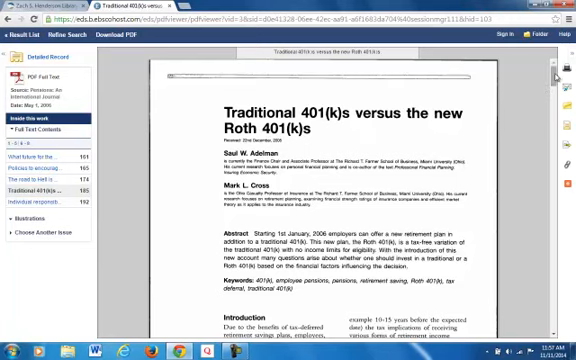
{"action": "scroll", "scroll_direction": "down", "scroll_amount": 3}
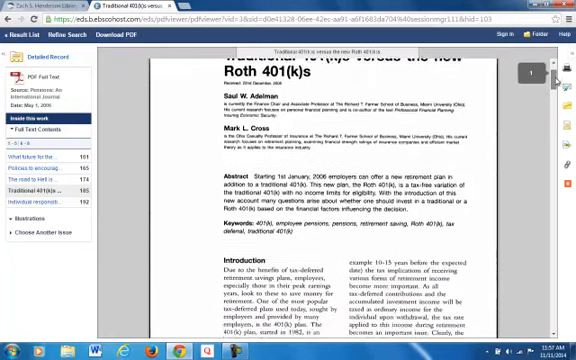
{"action": "scroll", "scroll_direction": "down", "scroll_amount": 3}
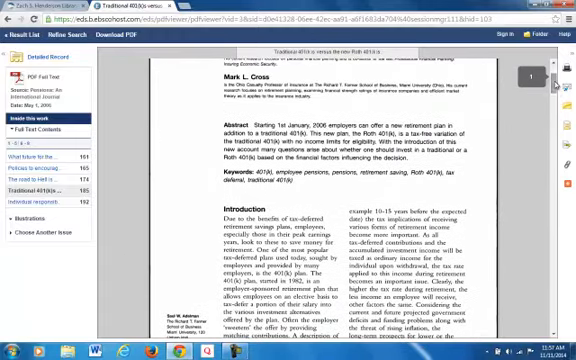
{"action": "scroll", "scroll_direction": "up", "scroll_amount": 3}
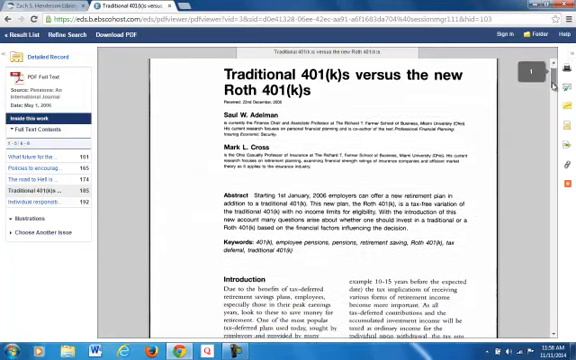
{"action": "scroll", "scroll_direction": "down", "scroll_amount": 3}
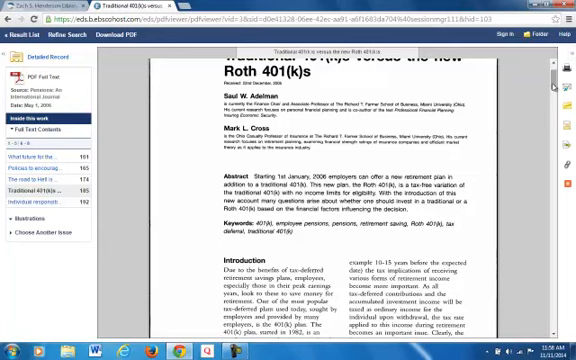
{"action": "scroll", "scroll_direction": "down", "scroll_amount": 3}
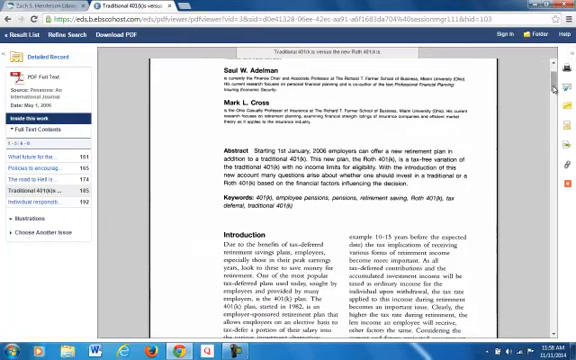
{"action": "mouse_move", "coordinate": [544, 82]}
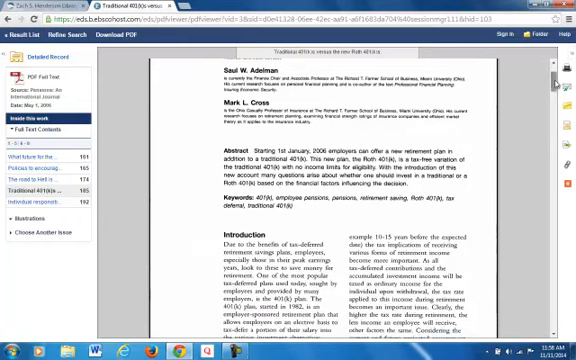
{"action": "scroll", "scroll_direction": "down", "scroll_amount": 3}
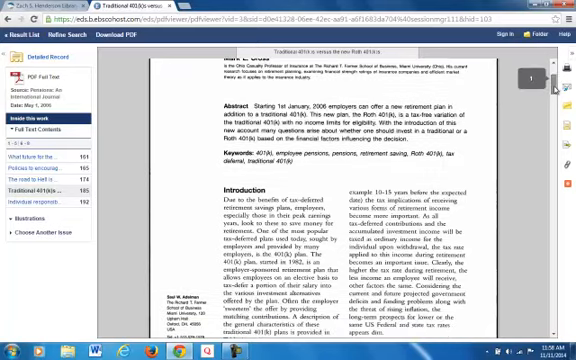
{"action": "scroll", "scroll_direction": "down", "scroll_amount": 3}
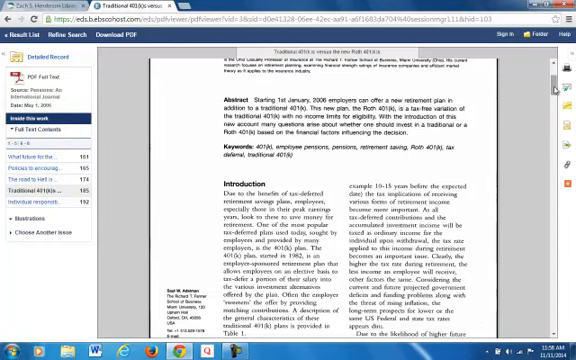
{"action": "scroll", "scroll_direction": "down", "scroll_amount": 3}
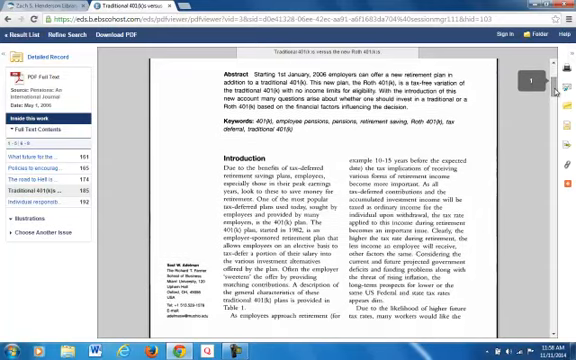
{"action": "scroll", "scroll_direction": "down", "scroll_amount": 3}
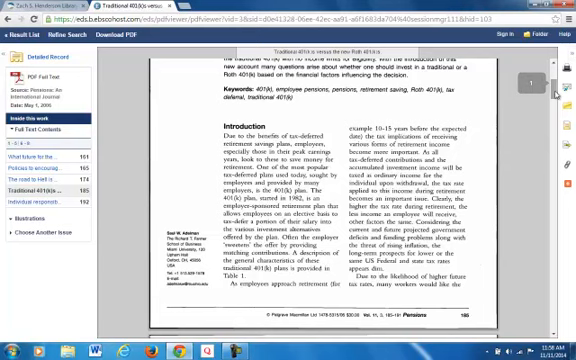
{"action": "scroll", "scroll_direction": "down", "scroll_amount": 3}
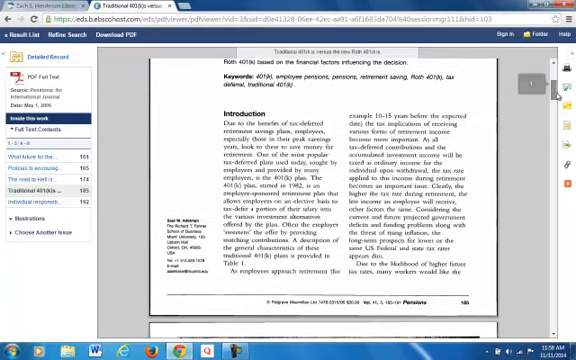
{"action": "scroll", "scroll_direction": "down", "scroll_amount": 3}
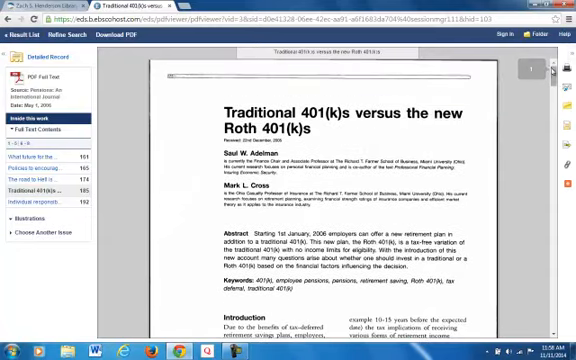
{"action": "scroll", "scroll_direction": "down", "scroll_amount": 3}
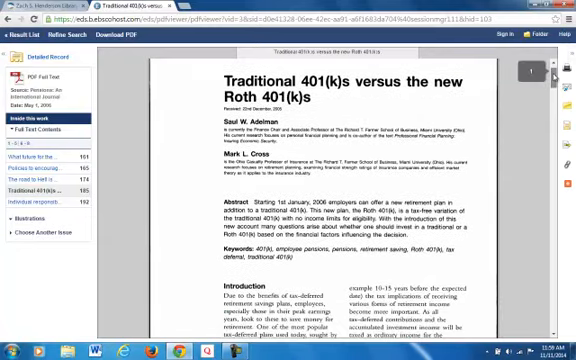
{"action": "scroll", "scroll_direction": "down", "scroll_amount": 3}
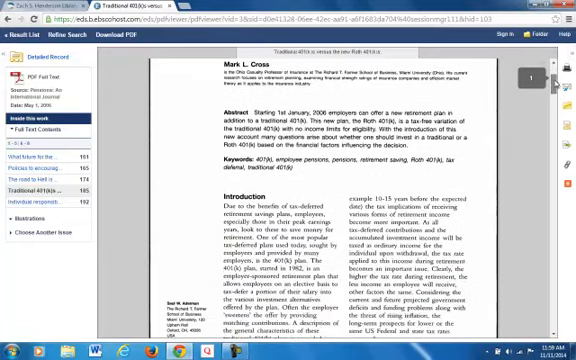
{"action": "scroll", "scroll_direction": "down", "scroll_amount": 3}
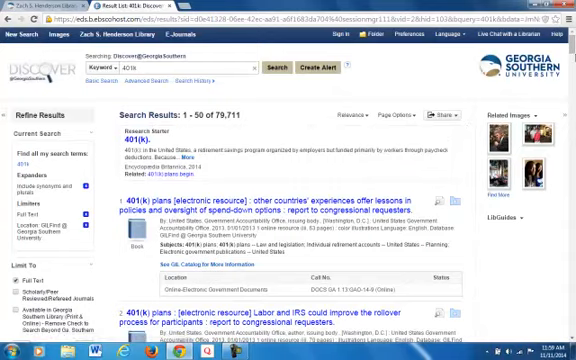
Step: Scroll down through the 401k result list to browse the listed articles
{"action": "scroll", "scroll_direction": "down", "scroll_amount": 3}
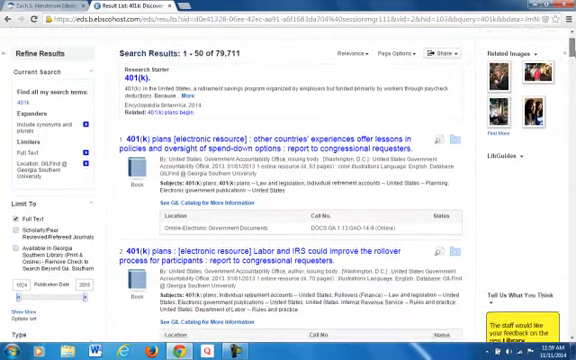
{"action": "scroll", "scroll_direction": "down", "scroll_amount": 3}
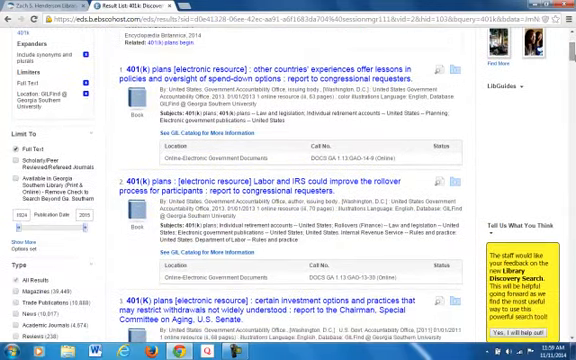
{"action": "scroll", "scroll_direction": "down", "scroll_amount": 3}
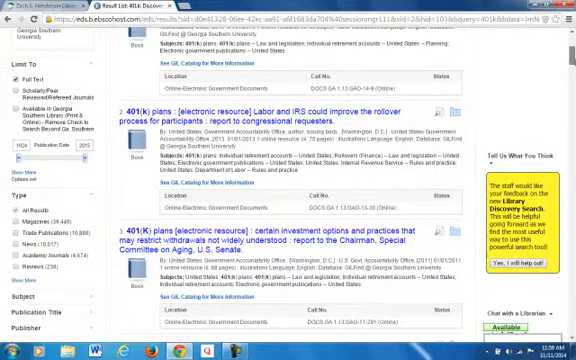
{"action": "scroll", "scroll_direction": "down", "scroll_amount": 3}
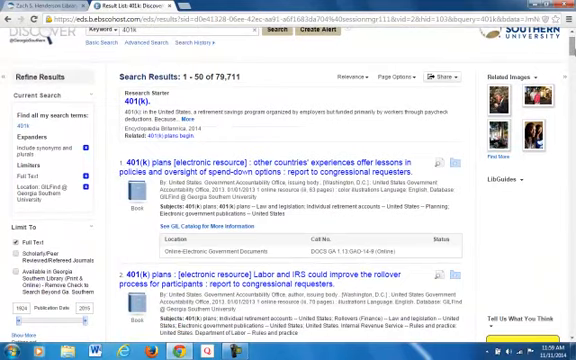
{"action": "scroll", "scroll_direction": "down", "scroll_amount": 3}
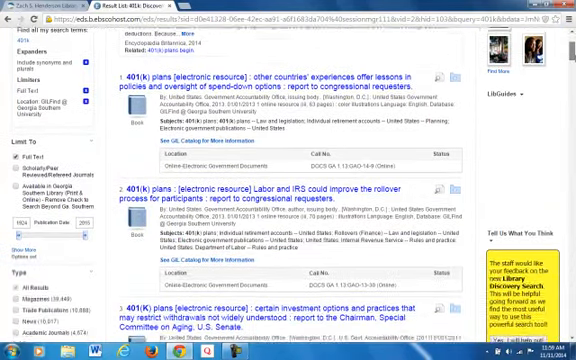
{"action": "scroll", "scroll_direction": "down", "scroll_amount": 3}
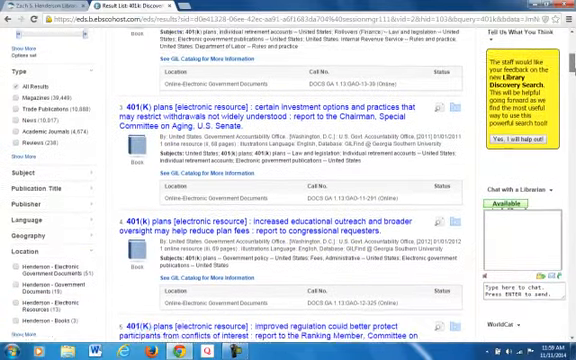
{"action": "scroll", "scroll_direction": "down", "scroll_amount": 3}
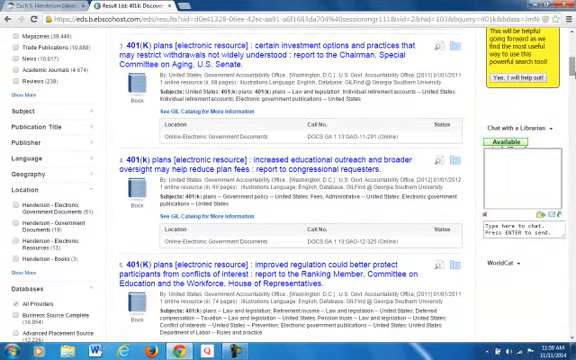
{"action": "scroll", "scroll_direction": "down", "scroll_amount": 3}
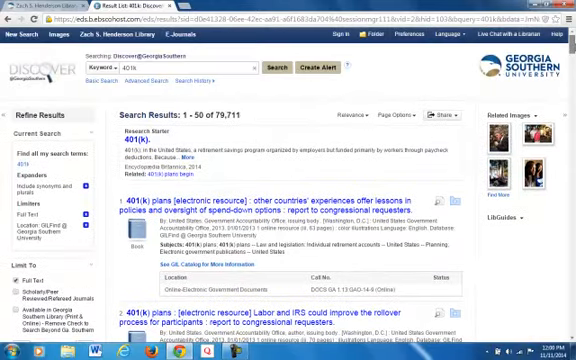
{"action": "scroll", "scroll_direction": "down", "scroll_amount": 3}
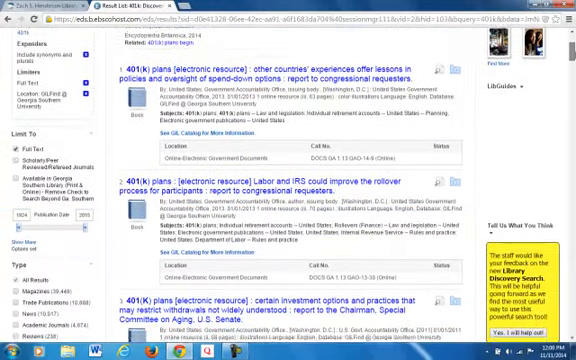
{"action": "scroll", "scroll_direction": "down", "scroll_amount": 3}
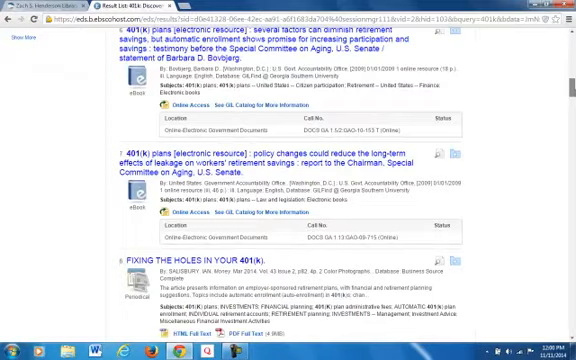
{"action": "scroll", "scroll_direction": "down", "scroll_amount": 3}
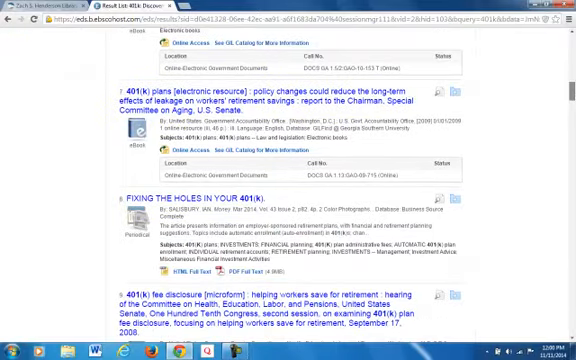
{"action": "scroll", "scroll_direction": "down", "scroll_amount": 3}
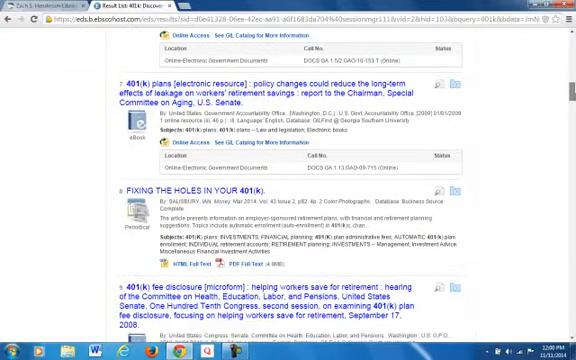
{"action": "scroll", "scroll_direction": "down", "scroll_amount": 3}
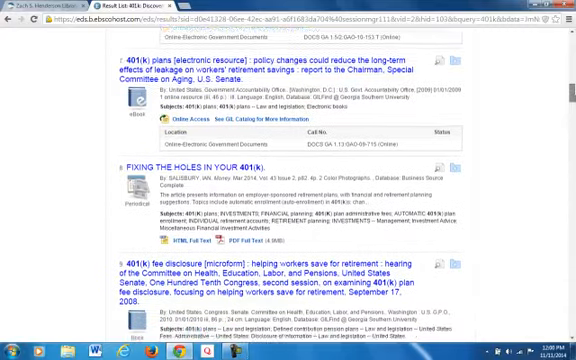
{"action": "scroll", "scroll_direction": "down", "scroll_amount": 3}
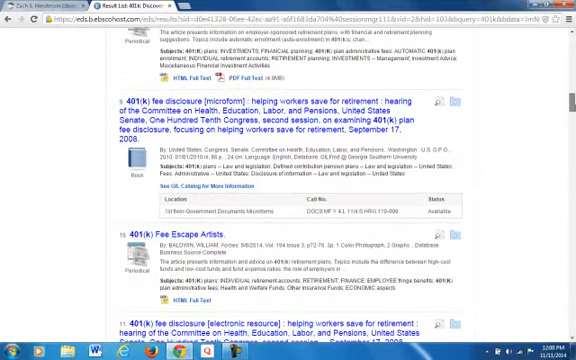
{"action": "scroll", "scroll_direction": "down", "scroll_amount": 3}
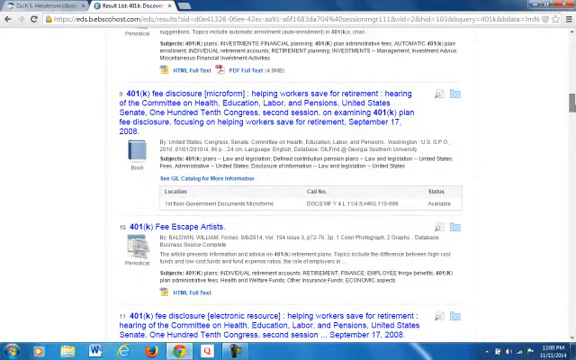
{"action": "scroll", "scroll_direction": "down", "scroll_amount": 3}
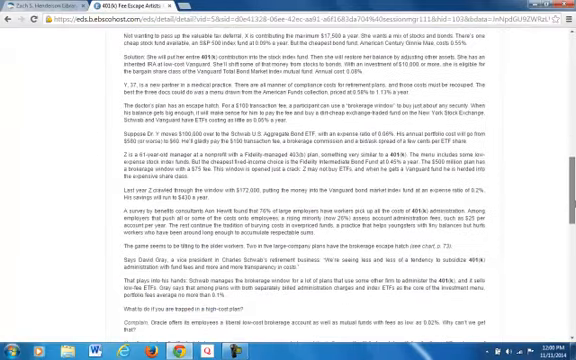
Step: Read through the '401(k) Fee Escape Artists' HTML full text on exchange-traded funds
{"action": "scroll", "scroll_direction": "down", "scroll_amount": 3}
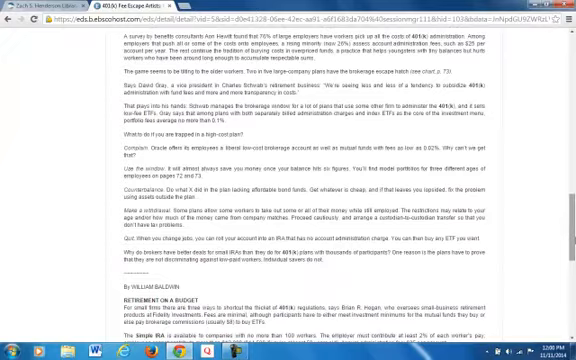
{"action": "scroll", "scroll_direction": "down", "scroll_amount": 3}
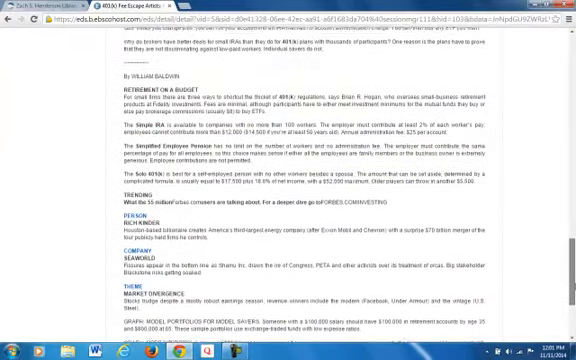
{"action": "scroll", "scroll_direction": "down", "scroll_amount": 3}
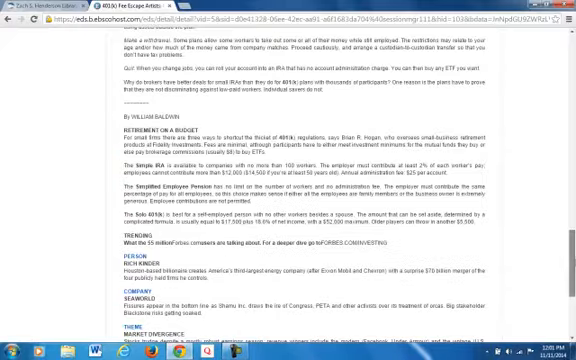
{"action": "scroll", "scroll_direction": "down", "scroll_amount": 3}
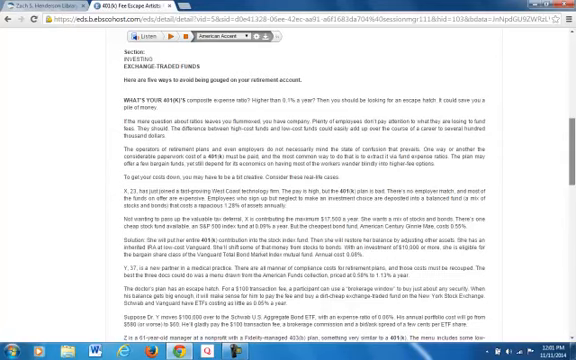
{"action": "scroll", "scroll_direction": "down", "scroll_amount": 3}
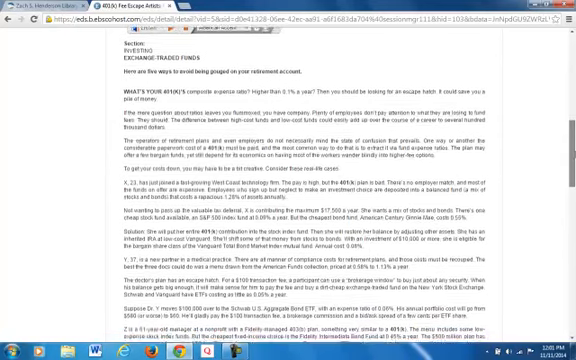
{"action": "scroll", "scroll_direction": "down", "scroll_amount": 3}
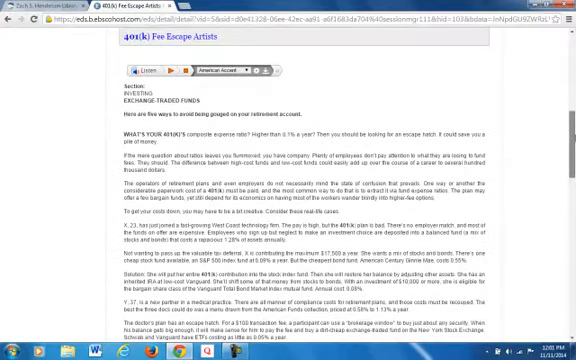
{"action": "scroll", "scroll_direction": "down", "scroll_amount": 3}
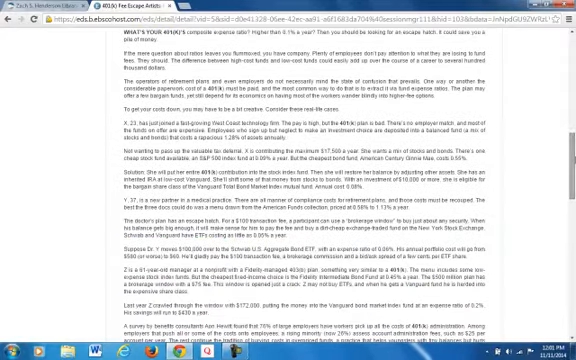
{"action": "scroll", "scroll_direction": "down", "scroll_amount": 3}
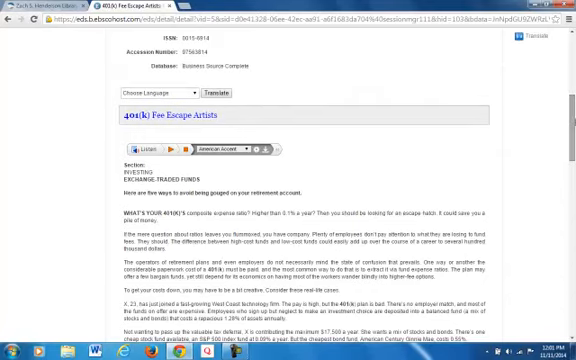
Step: Finish scrolling the Fee Escape Artists article and return to its top before going back
{"action": "scroll", "scroll_direction": "down", "scroll_amount": 3}
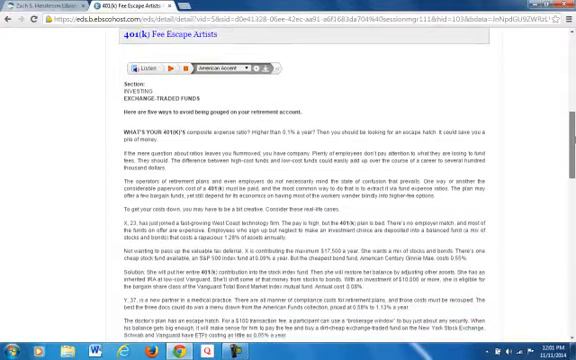
{"action": "scroll", "scroll_direction": "down", "scroll_amount": 3}
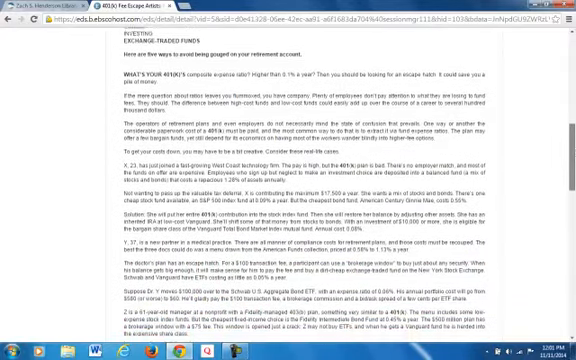
{"action": "scroll", "scroll_direction": "down", "scroll_amount": 3}
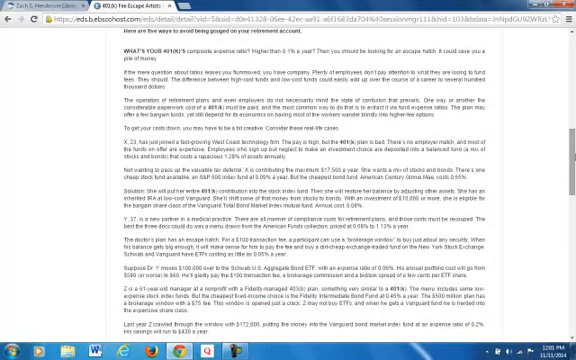
{"action": "scroll", "scroll_direction": "down", "scroll_amount": 3}
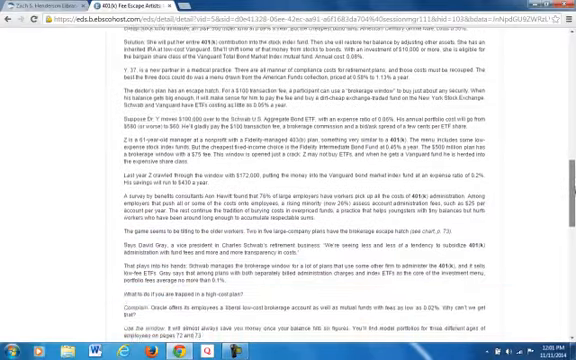
{"action": "scroll", "scroll_direction": "up", "scroll_amount": 3}
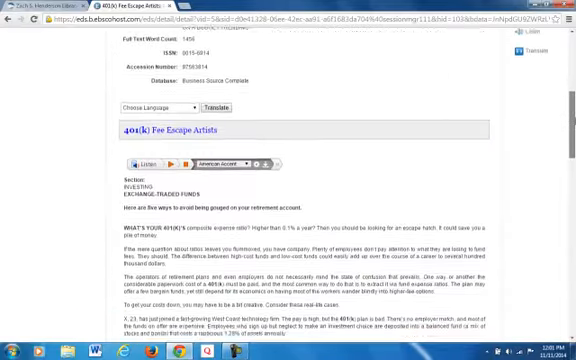
{"action": "scroll", "scroll_direction": "up", "scroll_amount": 3}
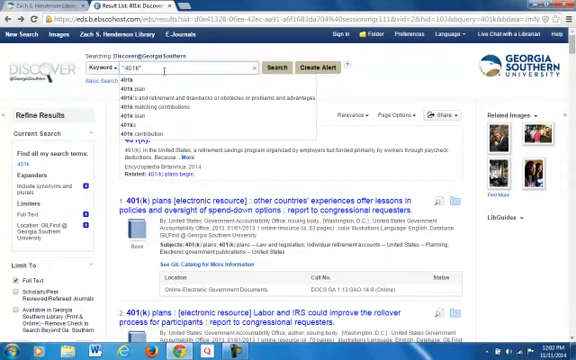
Step: Search for '401k AND retirement' and browse the results toward 'Retirement Account Options When Beginning a Career'
{"action": "type", "text": "AND \"retirement"}
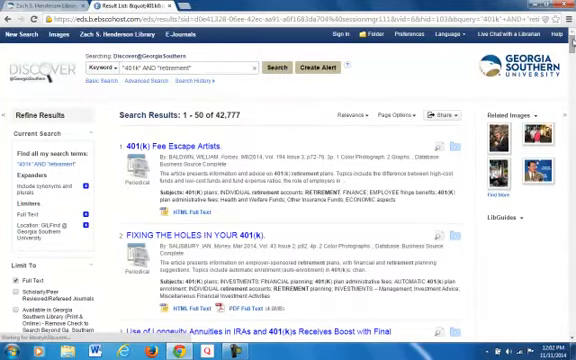
{"action": "scroll", "scroll_direction": "down", "scroll_amount": 3}
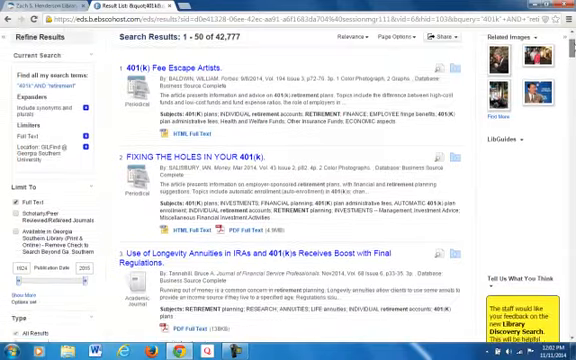
{"action": "scroll", "scroll_direction": "down", "scroll_amount": 3}
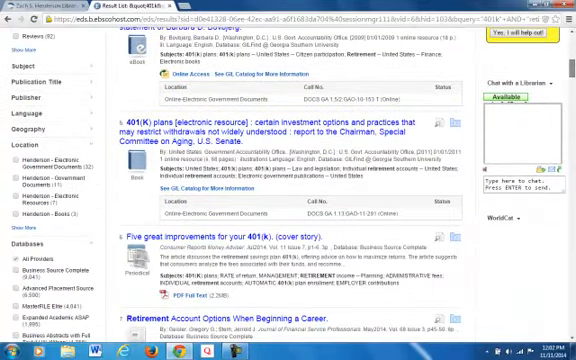
{"action": "scroll", "scroll_direction": "down", "scroll_amount": 3}
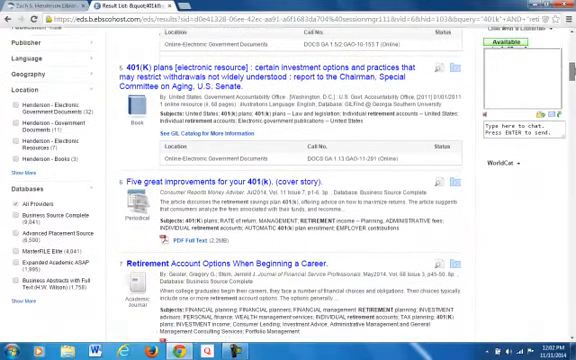
{"action": "scroll", "scroll_direction": "down", "scroll_amount": 3}
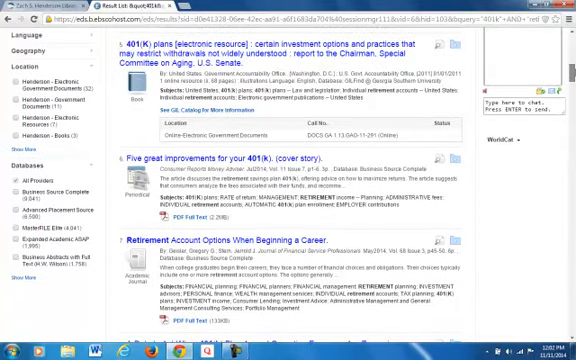
{"action": "scroll", "scroll_direction": "down", "scroll_amount": 3}
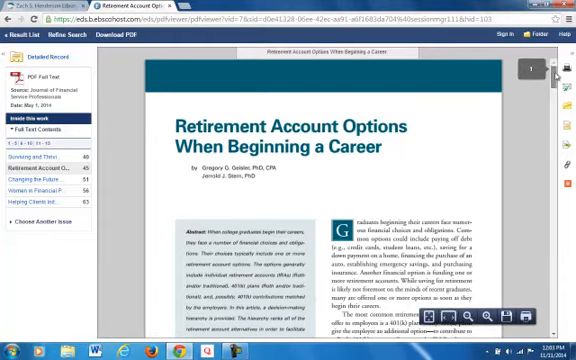
Step: Review the 'Retirement Account Options When Beginning a Career' PDF pages before returning to the results
{"action": "scroll", "scroll_direction": "down", "scroll_amount": 3}
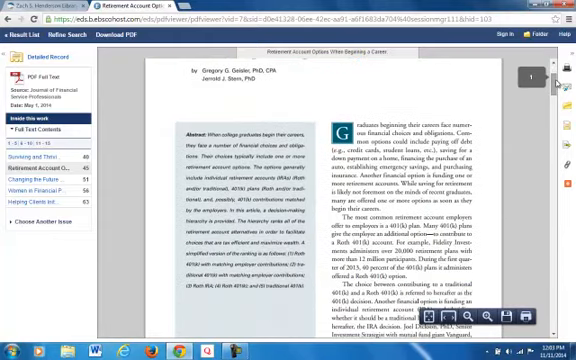
{"action": "scroll", "scroll_direction": "up", "scroll_amount": 3}
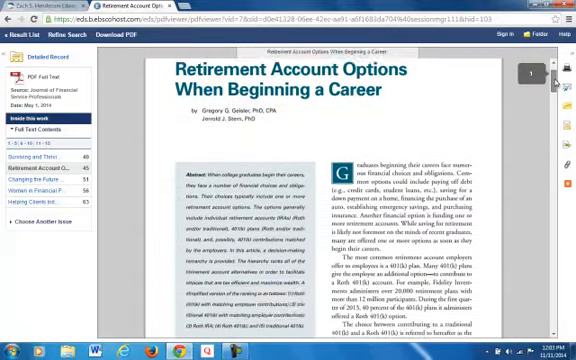
{"action": "scroll", "scroll_direction": "down", "scroll_amount": 3}
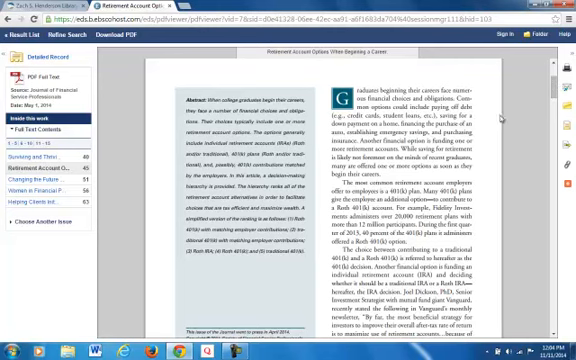
{"action": "mouse_move", "coordinate": [500, 114]}
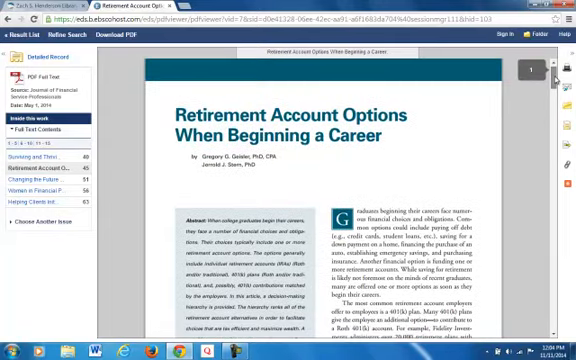
{"action": "scroll", "scroll_direction": "down", "scroll_amount": 3}
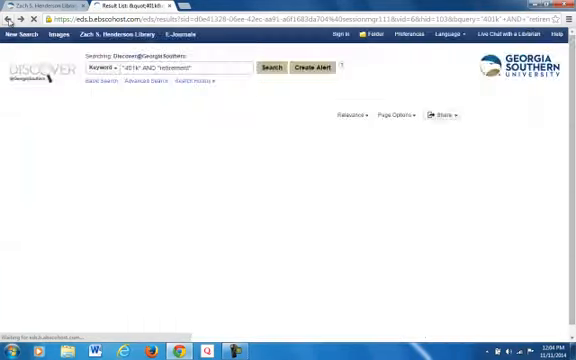
{"action": "left_click", "coordinate": [264, 68]}
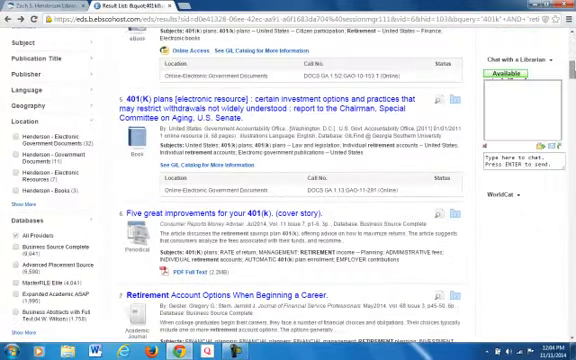
{"action": "scroll", "scroll_direction": "down", "scroll_amount": 3}
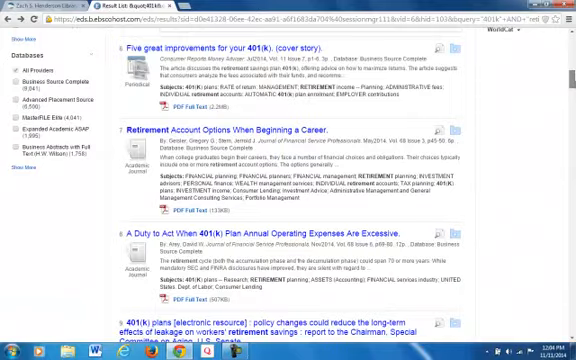
{"action": "scroll", "scroll_direction": "down", "scroll_amount": 3}
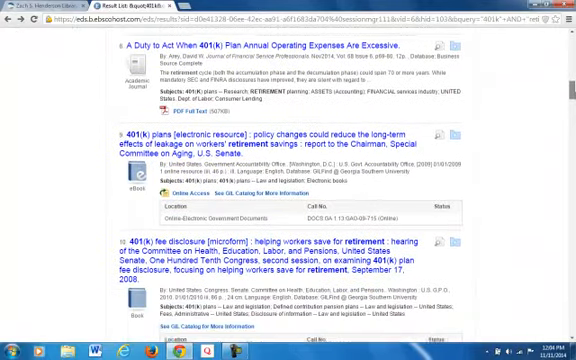
{"action": "scroll", "scroll_direction": "down", "scroll_amount": 3}
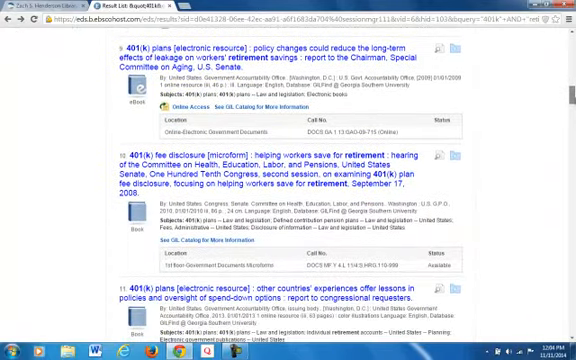
{"action": "scroll", "scroll_direction": "down", "scroll_amount": 3}
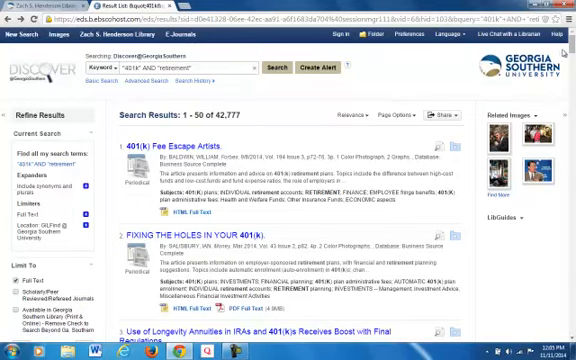
{"action": "scroll", "scroll_direction": "down", "scroll_amount": 3}
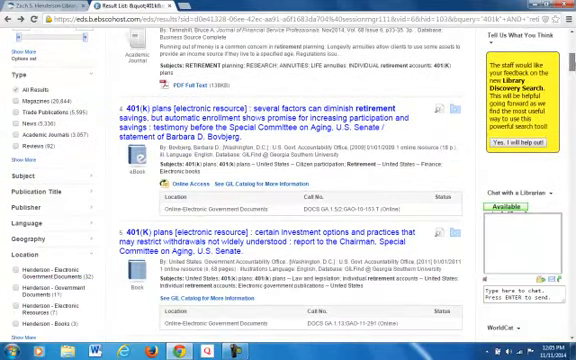
{"action": "scroll", "scroll_direction": "down", "scroll_amount": 3}
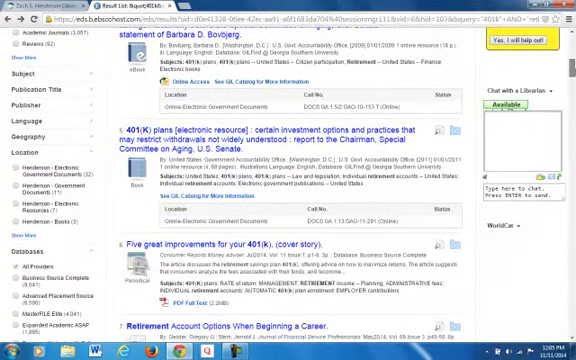
{"action": "scroll", "scroll_direction": "down", "scroll_amount": 3}
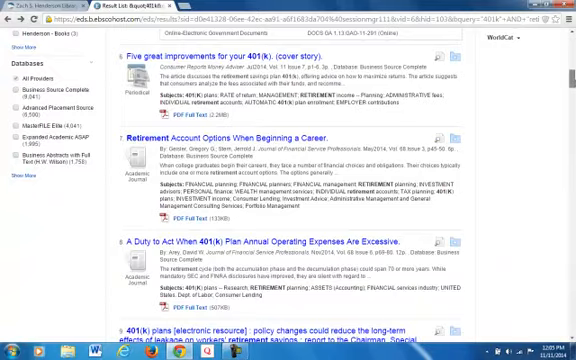
{"action": "scroll", "scroll_direction": "down", "scroll_amount": 3}
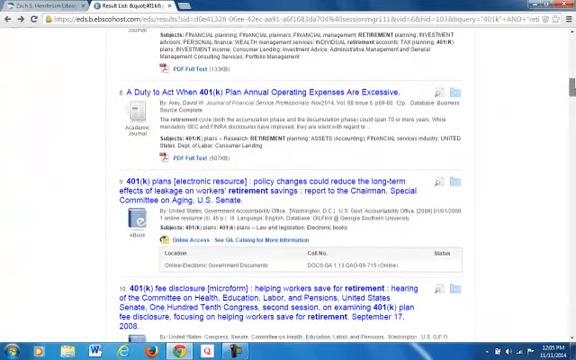
{"action": "scroll", "scroll_direction": "down", "scroll_amount": 3}
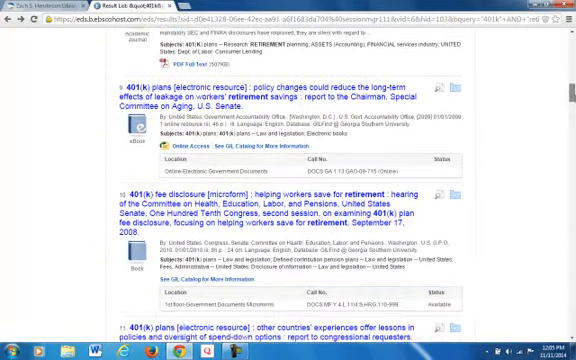
{"action": "scroll", "scroll_direction": "down", "scroll_amount": 3}
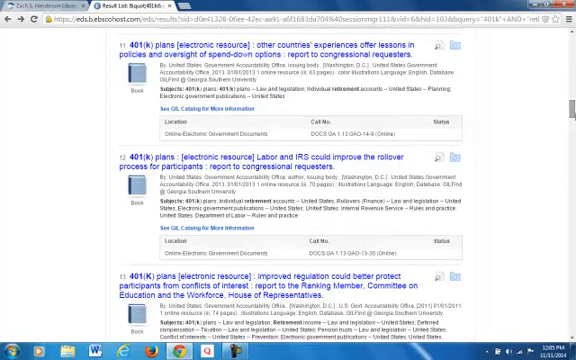
{"action": "scroll", "scroll_direction": "down", "scroll_amount": 3}
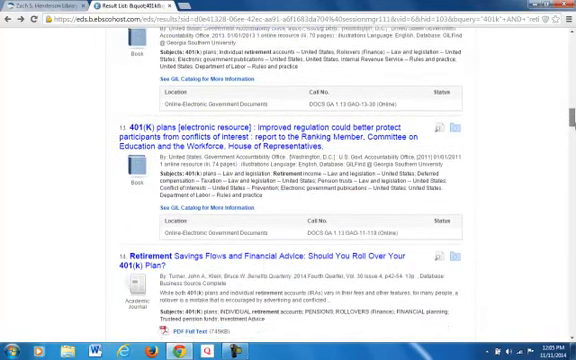
{"action": "scroll", "scroll_direction": "down", "scroll_amount": 3}
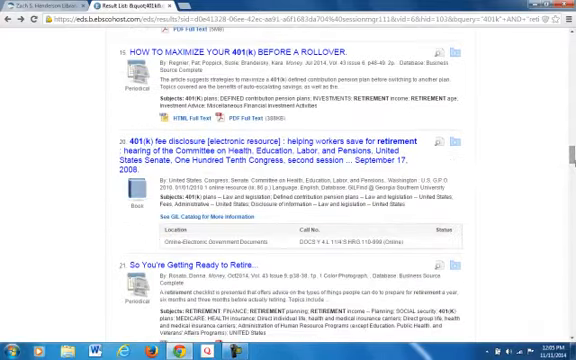
{"action": "scroll", "scroll_direction": "down", "scroll_amount": 3}
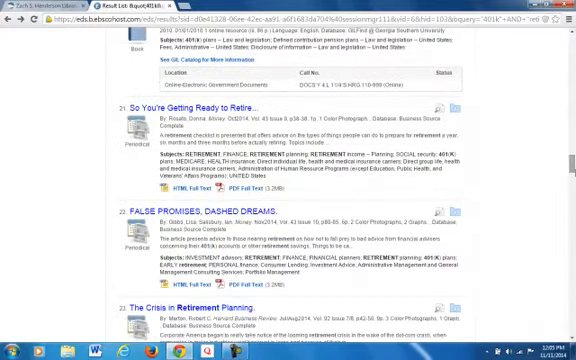
{"action": "scroll", "scroll_direction": "down", "scroll_amount": 3}
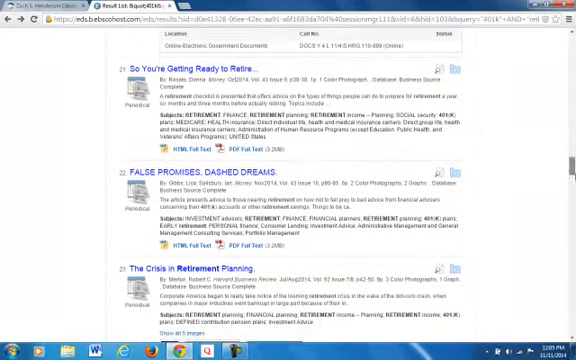
{"action": "scroll", "scroll_direction": "down", "scroll_amount": 3}
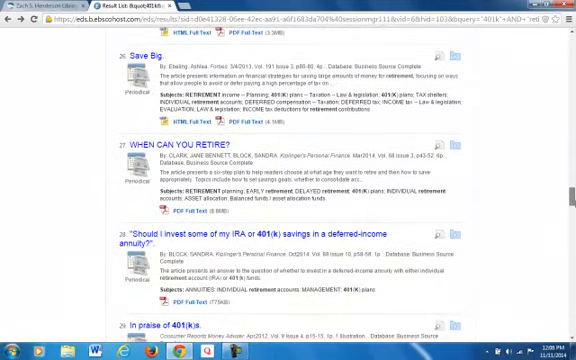
{"action": "scroll", "scroll_direction": "down", "scroll_amount": 3}
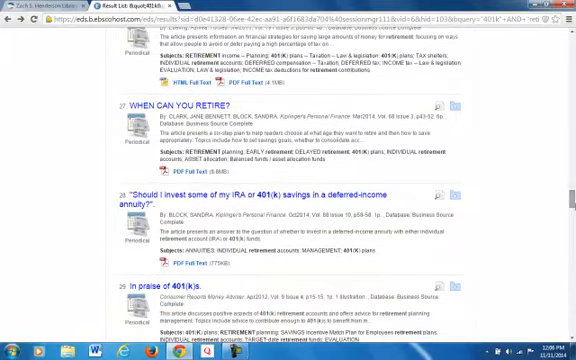
{"action": "scroll", "scroll_direction": "down", "scroll_amount": 3}
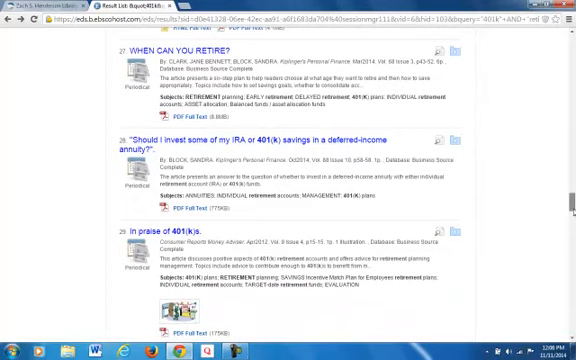
{"action": "scroll", "scroll_direction": "down", "scroll_amount": 3}
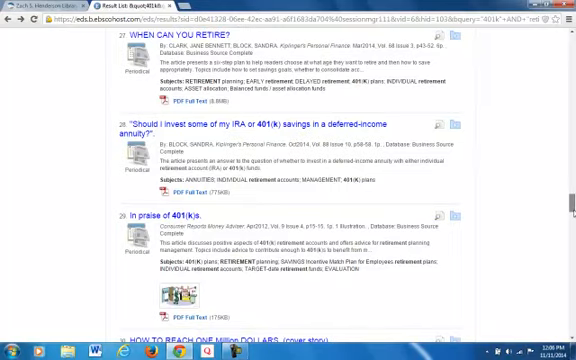
{"action": "scroll", "scroll_direction": "down", "scroll_amount": 3}
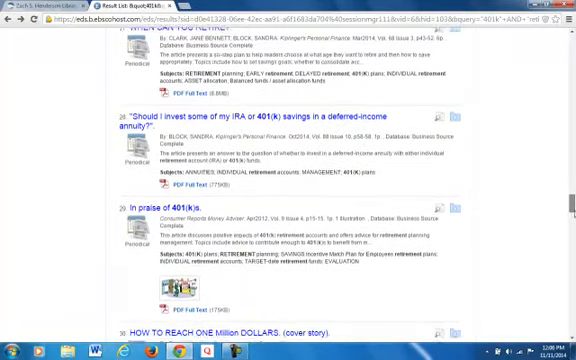
{"action": "scroll", "scroll_direction": "down", "scroll_amount": 3}
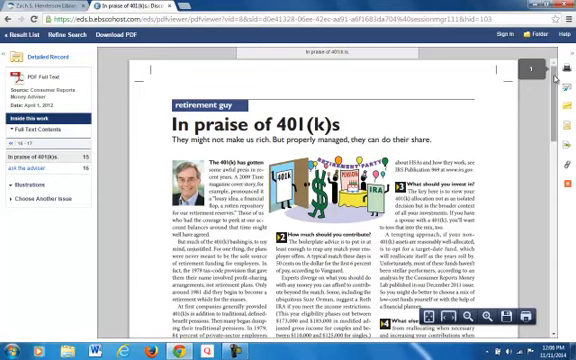
Step: Read through the opening pages of the 'In praise of 401(k)s' PDF
{"action": "scroll", "scroll_direction": "down", "scroll_amount": 3}
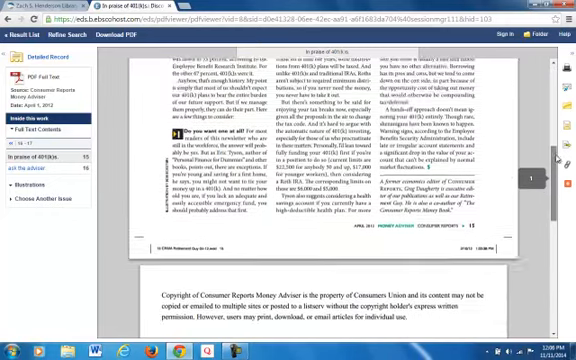
{"action": "scroll", "scroll_direction": "down", "scroll_amount": 3}
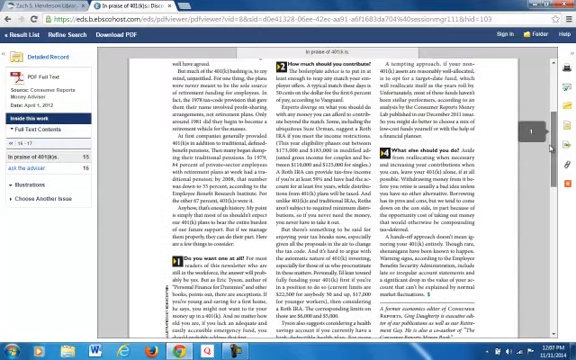
{"action": "scroll", "scroll_direction": "down", "scroll_amount": 3}
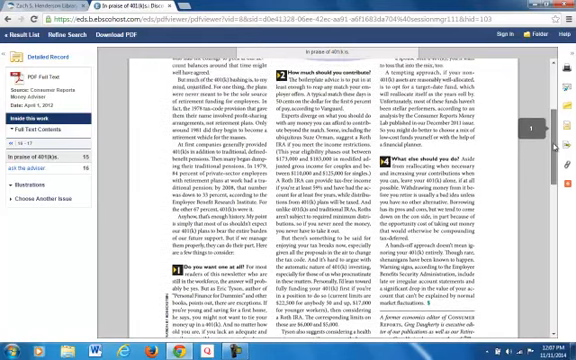
{"action": "scroll", "scroll_direction": "down", "scroll_amount": 3}
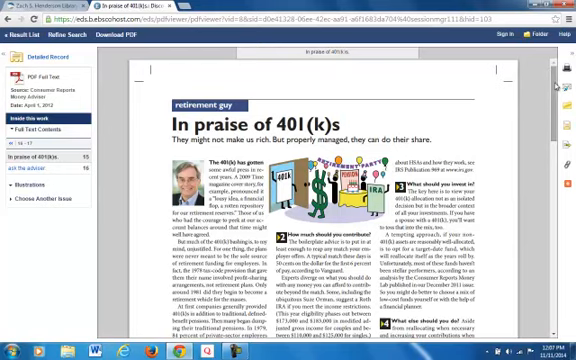
{"action": "scroll", "scroll_direction": "down", "scroll_amount": 3}
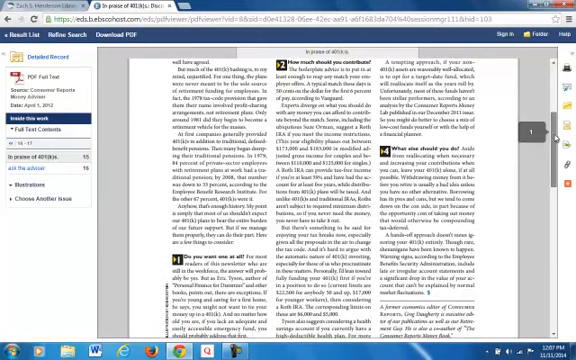
{"action": "scroll", "scroll_direction": "down", "scroll_amount": 3}
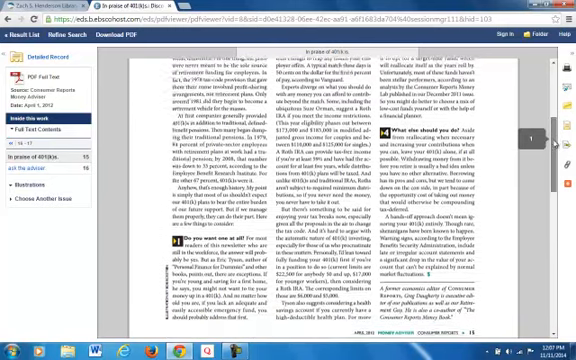
{"action": "scroll", "scroll_direction": "down", "scroll_amount": 3}
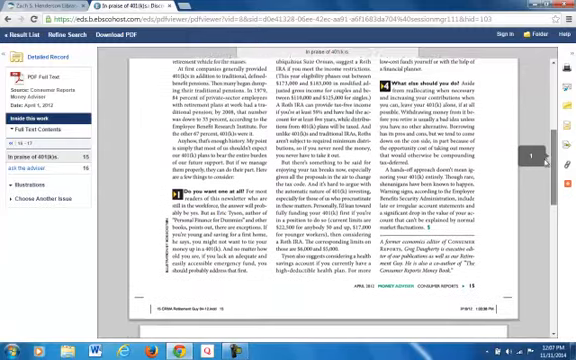
Step: Continue through the remaining 'In praise of 401(k)s' pages and scroll back up at the end
{"action": "scroll", "scroll_direction": "down", "scroll_amount": 3}
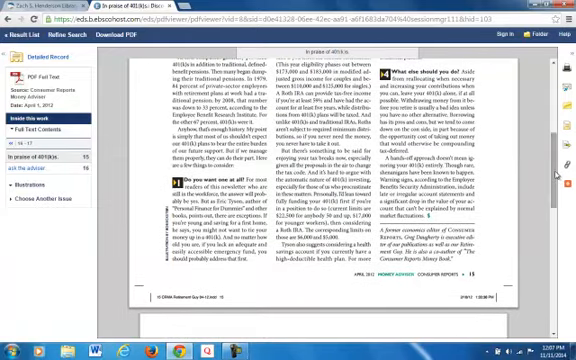
{"action": "scroll", "scroll_direction": "down", "scroll_amount": 3}
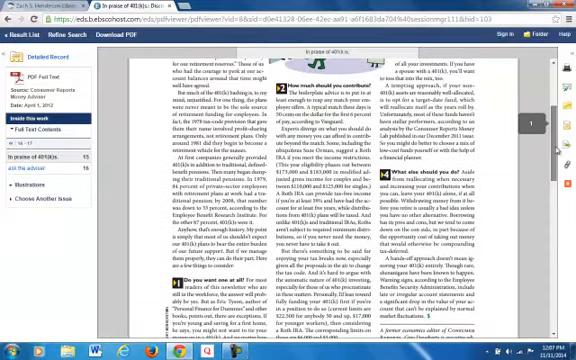
{"action": "scroll", "scroll_direction": "down", "scroll_amount": 3}
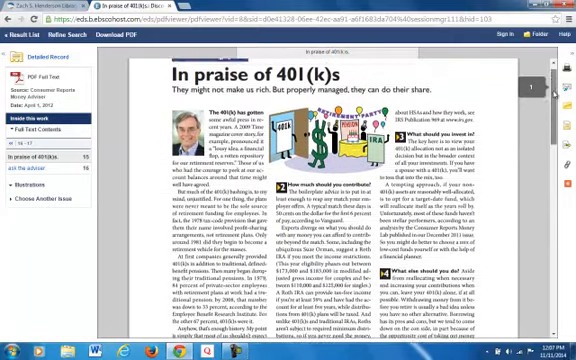
{"action": "scroll", "scroll_direction": "down", "scroll_amount": 3}
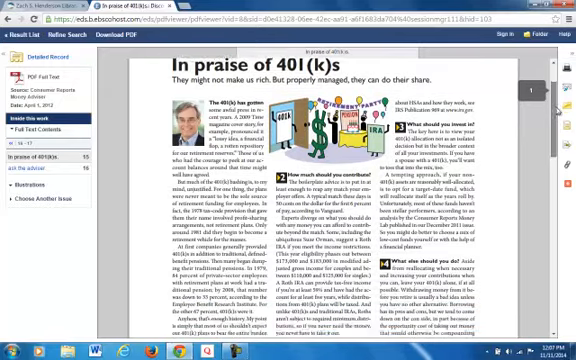
{"action": "scroll", "scroll_direction": "down", "scroll_amount": 3}
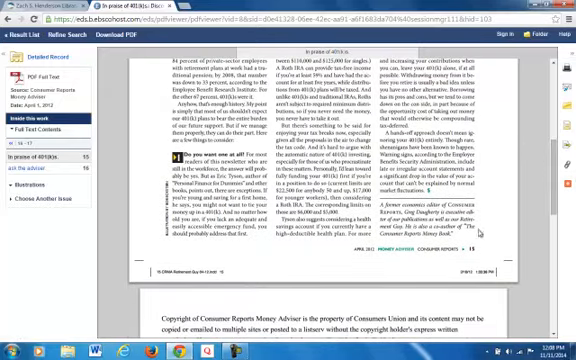
{"action": "scroll", "scroll_direction": "down", "scroll_amount": 3}
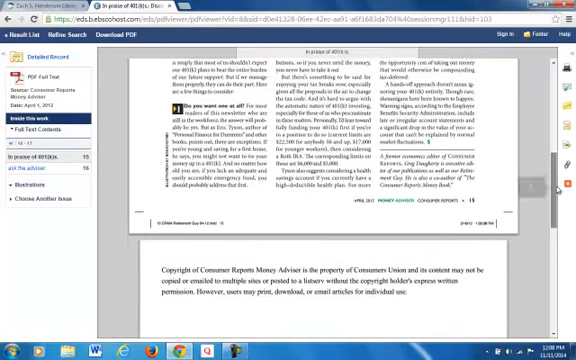
{"action": "scroll", "scroll_direction": "up", "scroll_amount": 3}
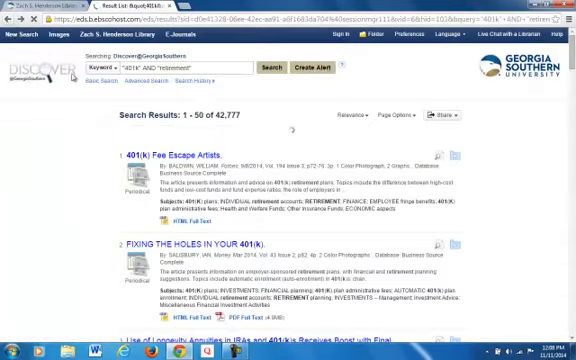
Step: Scroll down the 42,777-article results to titles like 'Use of Longevity Annuities in IRAs and 401(k)s'
{"action": "scroll", "scroll_direction": "down", "scroll_amount": 3}
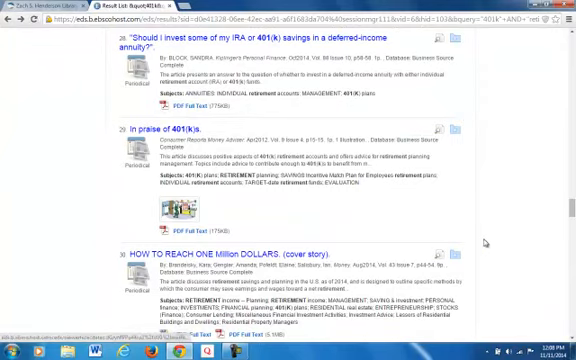
{"action": "scroll", "scroll_direction": "down", "scroll_amount": 3}
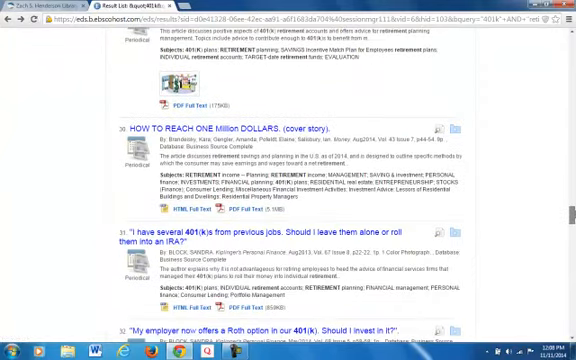
{"action": "scroll", "scroll_direction": "down", "scroll_amount": 3}
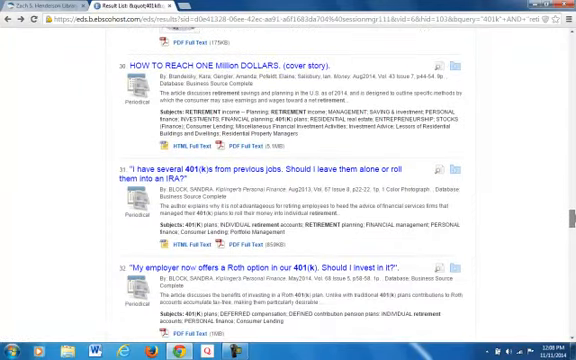
{"action": "scroll", "scroll_direction": "down", "scroll_amount": 3}
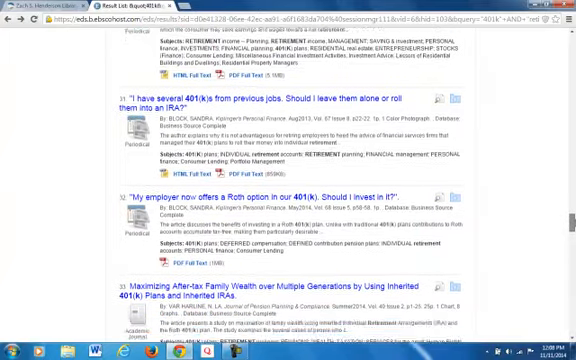
{"action": "scroll", "scroll_direction": "down", "scroll_amount": 3}
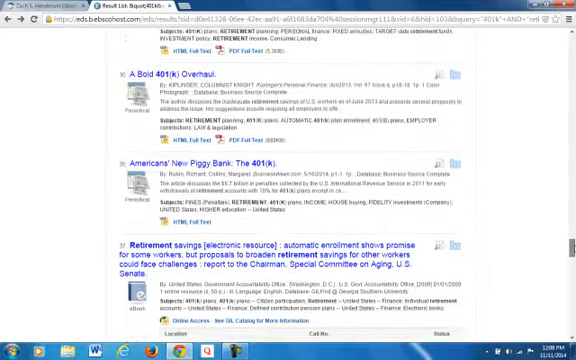
{"action": "scroll", "scroll_direction": "down", "scroll_amount": 3}
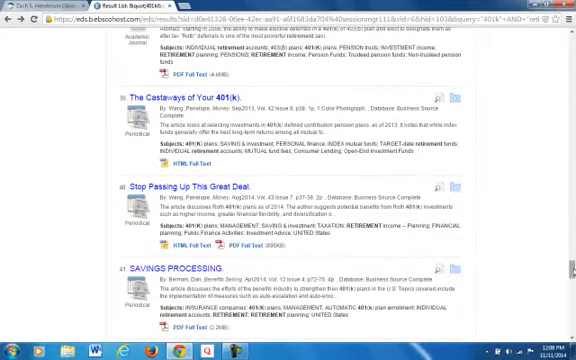
{"action": "scroll", "scroll_direction": "down", "scroll_amount": 3}
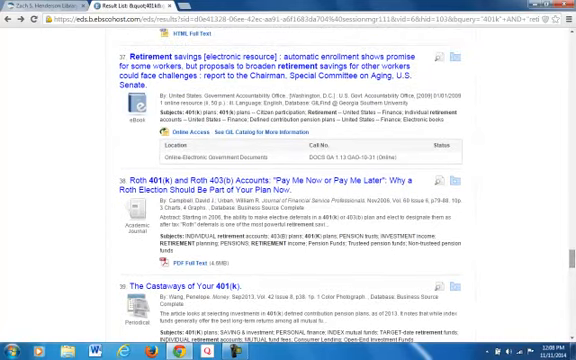
{"action": "scroll", "scroll_direction": "down", "scroll_amount": 3}
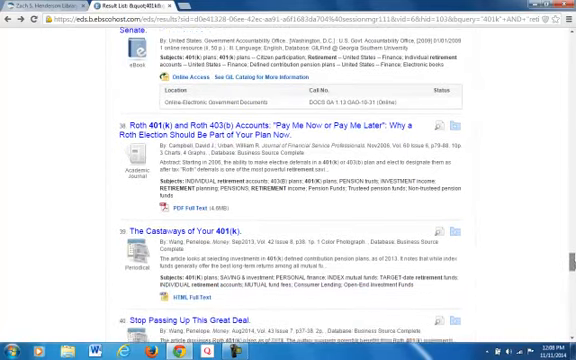
{"action": "scroll", "scroll_direction": "down", "scroll_amount": 3}
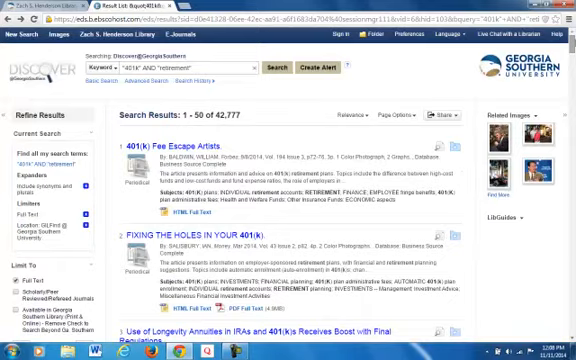
{"action": "scroll", "scroll_direction": "down", "scroll_amount": 3}
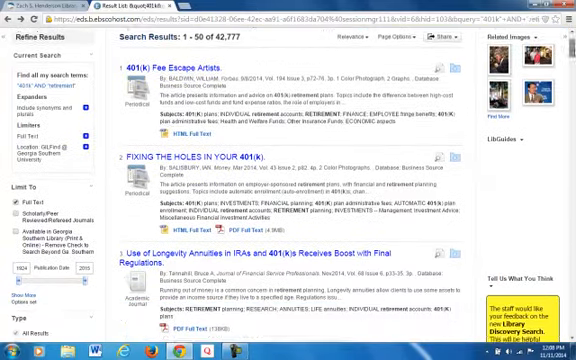
{"action": "scroll", "scroll_direction": "down", "scroll_amount": 3}
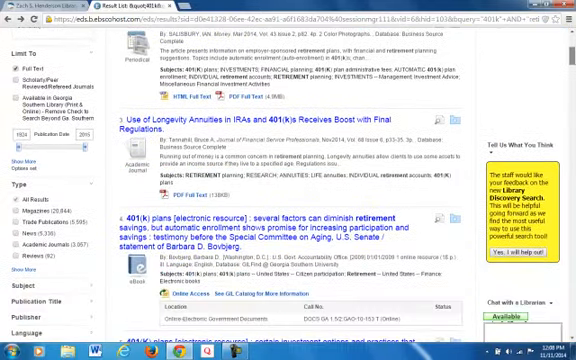
{"action": "scroll", "scroll_direction": "down", "scroll_amount": 3}
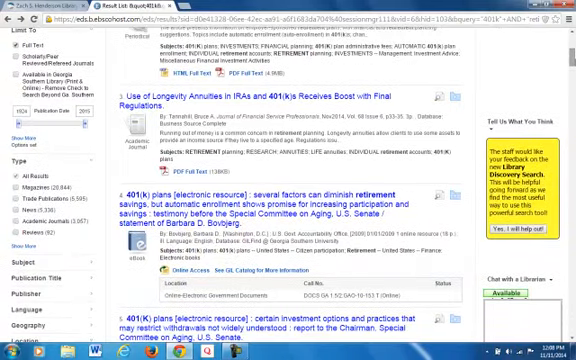